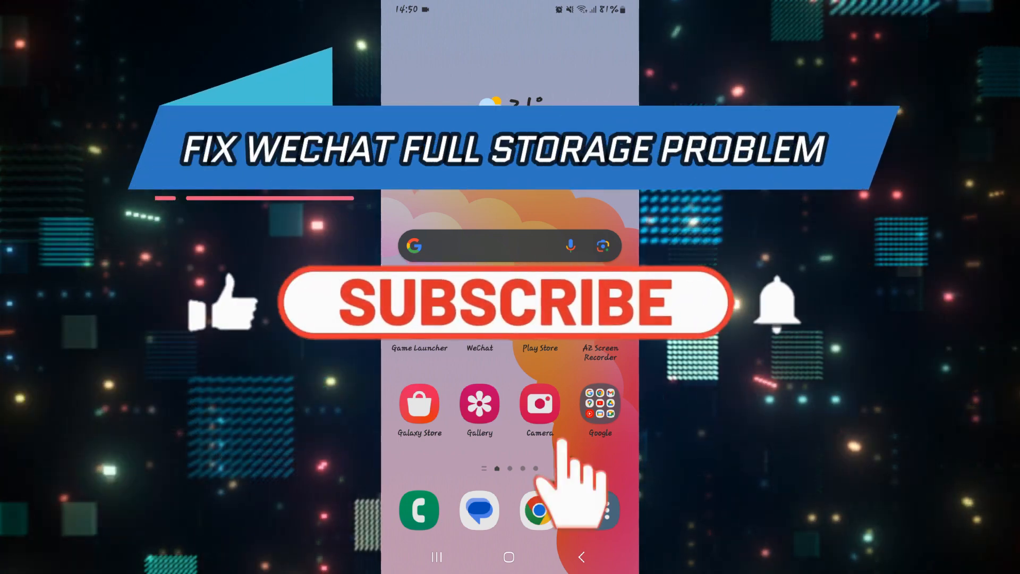
# - View internal storage via Battery and device care, showing 95% used by images, videos and apps
pyautogui.click(491, 308)
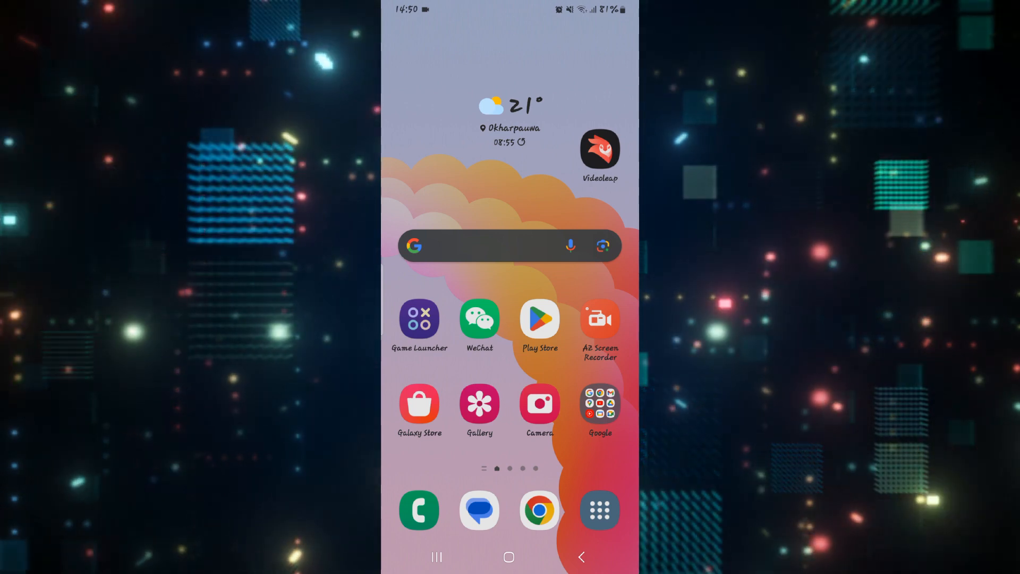
pyautogui.click(479, 318)
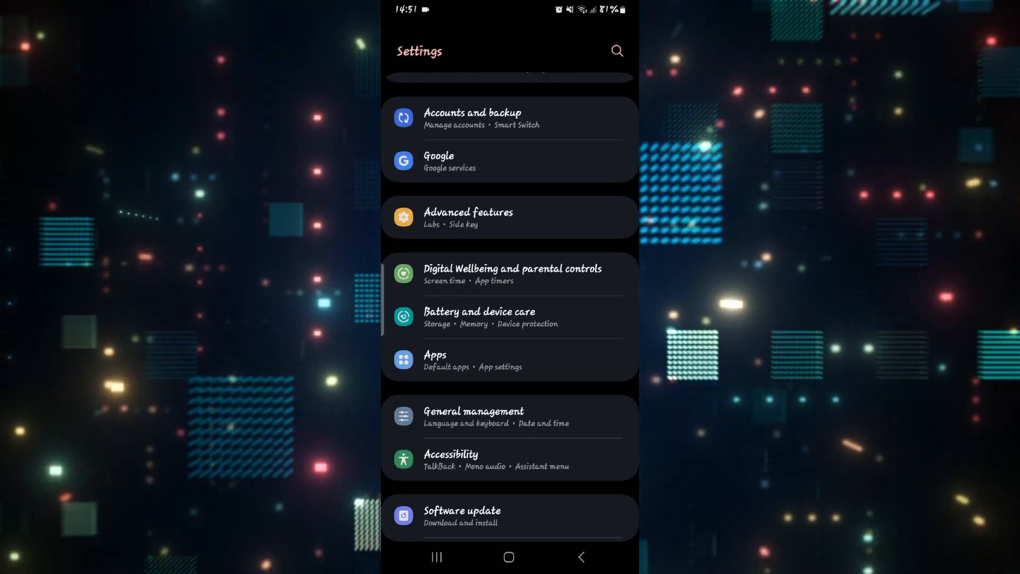
pyautogui.scroll(-3)
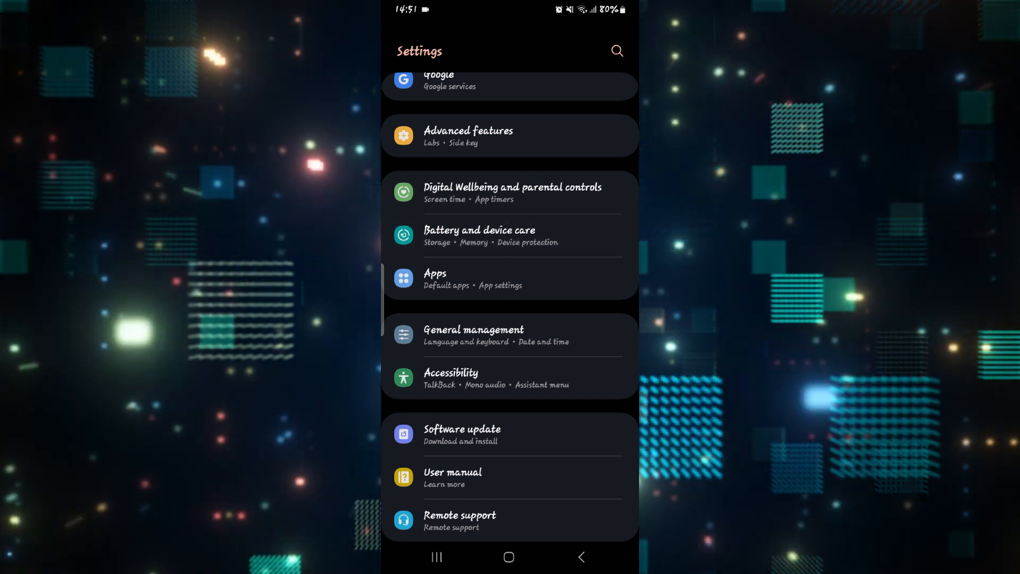
pyautogui.click(479, 235)
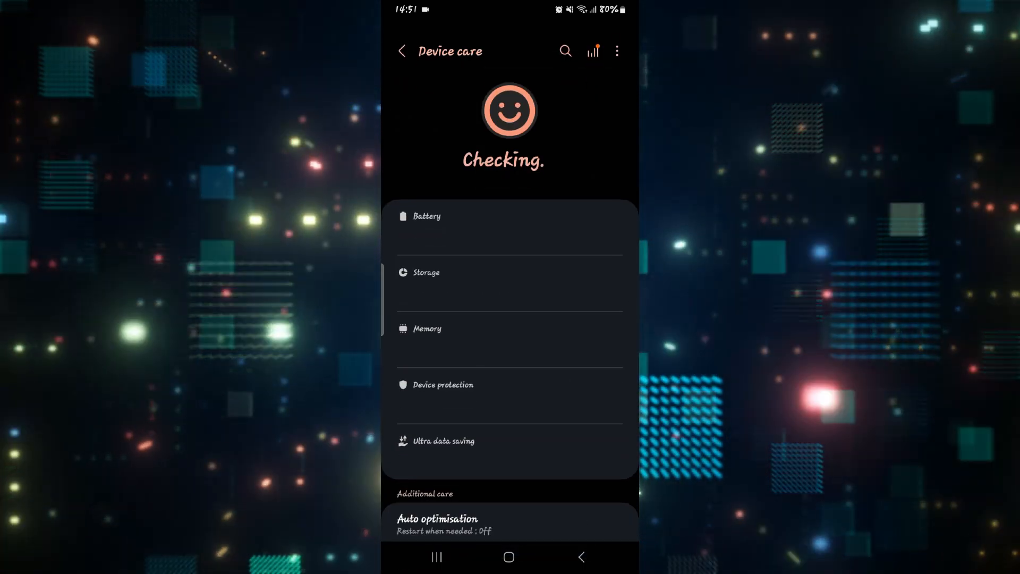
pyautogui.click(427, 272)
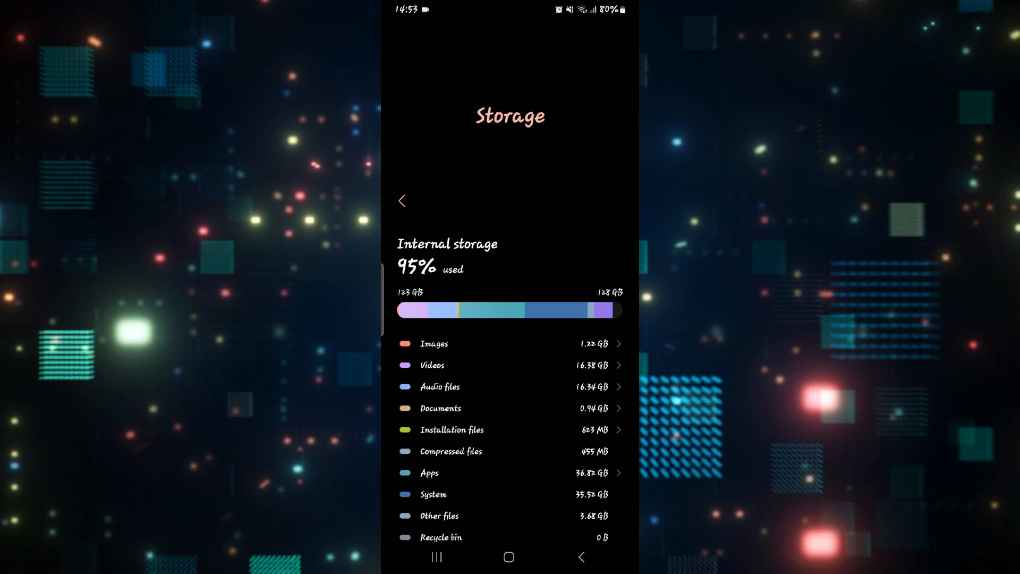
# - Navigate back to the Apps list and locate WeChat's App info page
pyautogui.click(401, 200)
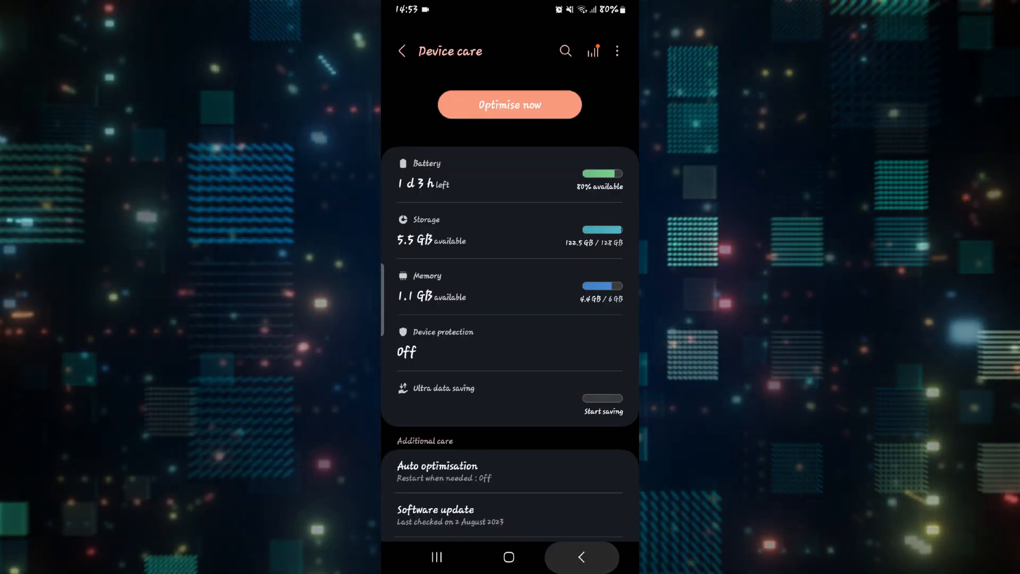
pyautogui.click(402, 51)
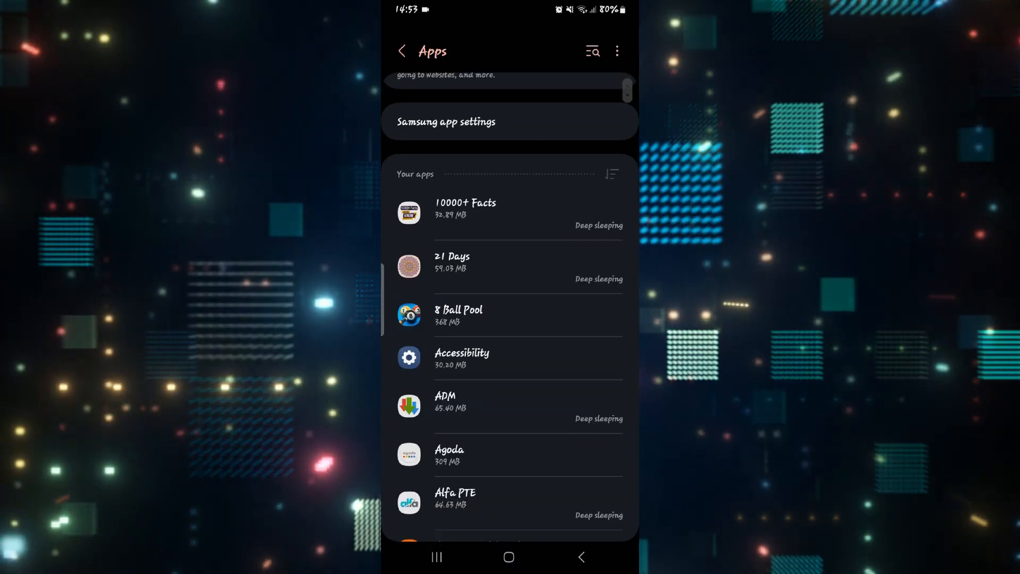
pyautogui.scroll(-3)
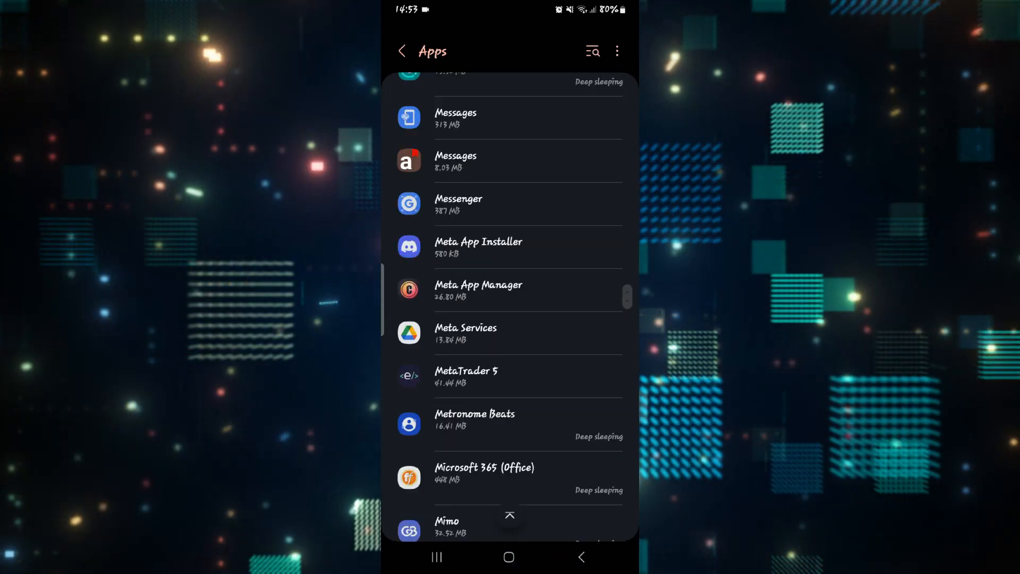
pyautogui.scroll(-3)
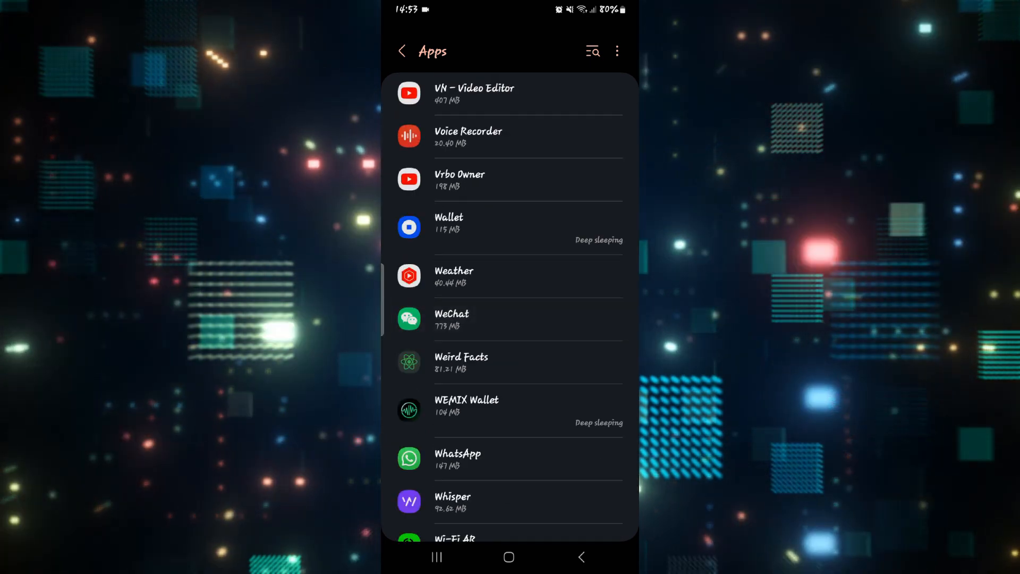
pyautogui.click(452, 319)
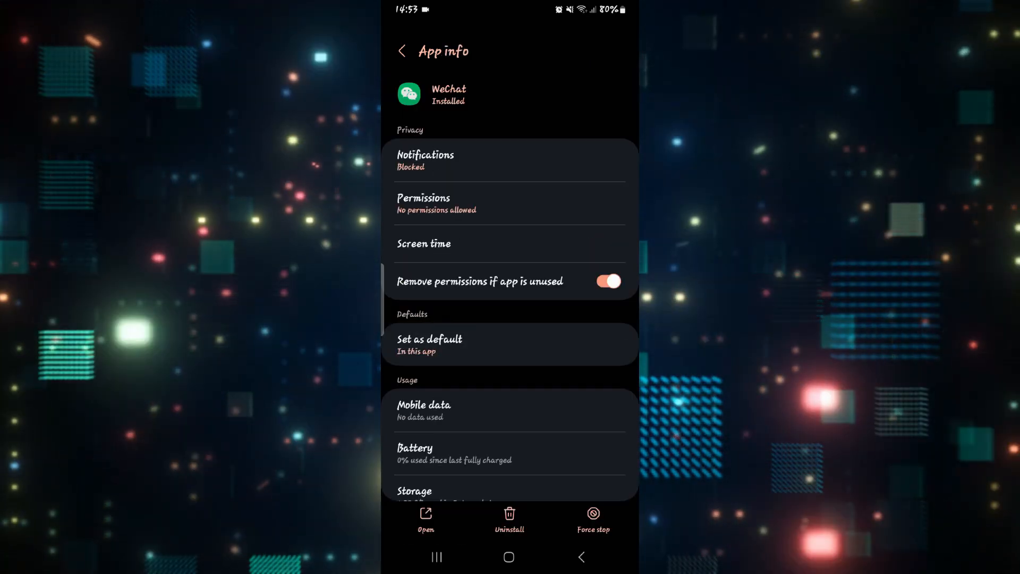
# - Force stop WeChat and confirm the warning
pyautogui.click(593, 514)
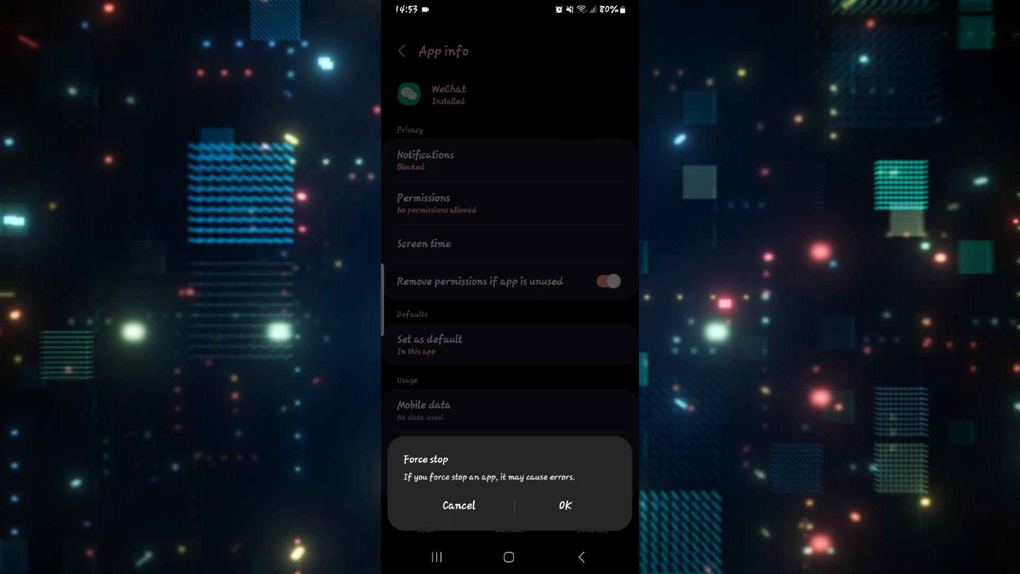
pyautogui.click(459, 506)
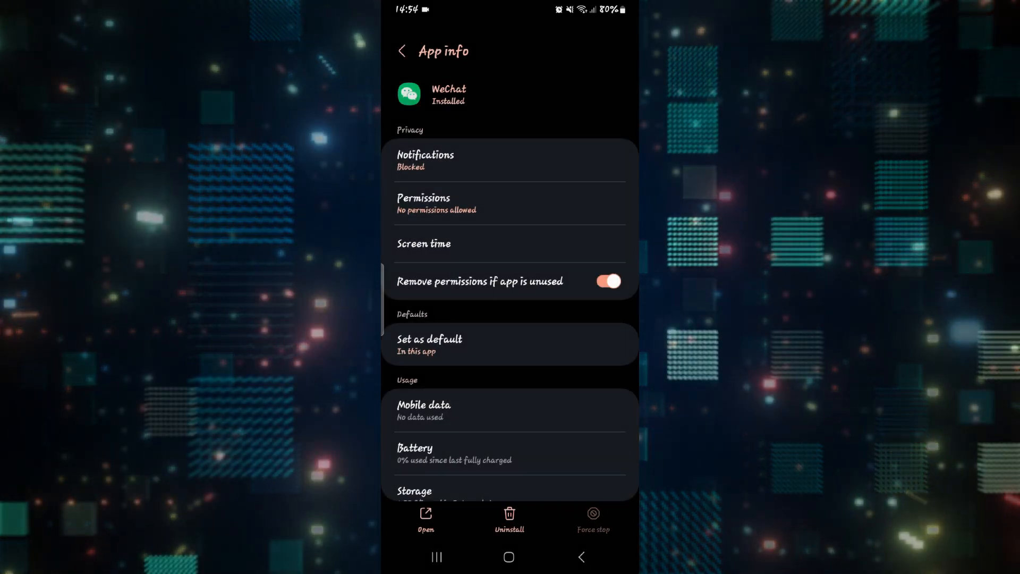
# - Clear WeChat's data so storage reads Data 0 B, Cache 0 B, total 744 MB
pyautogui.scroll(-3)
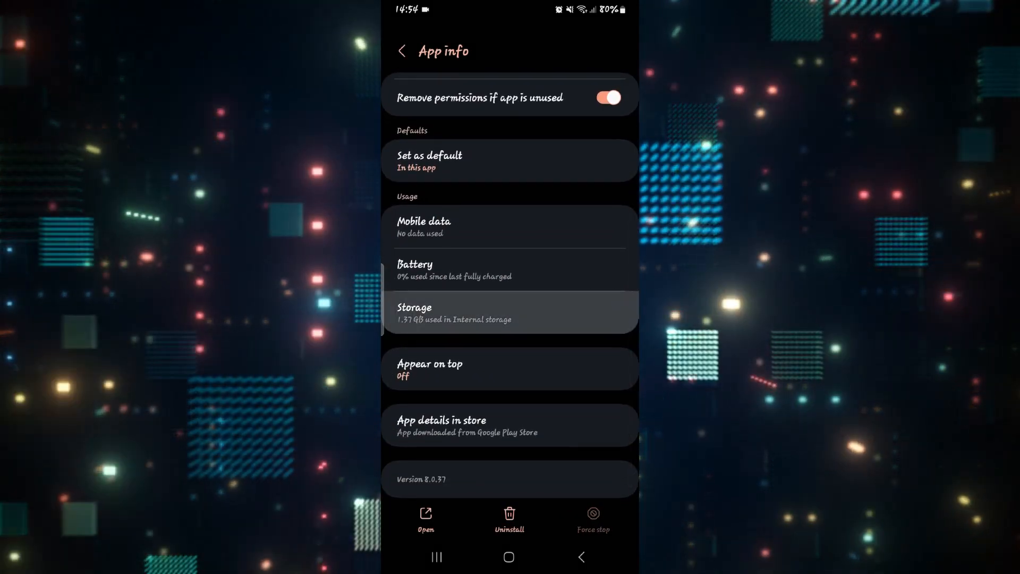
pyautogui.click(510, 312)
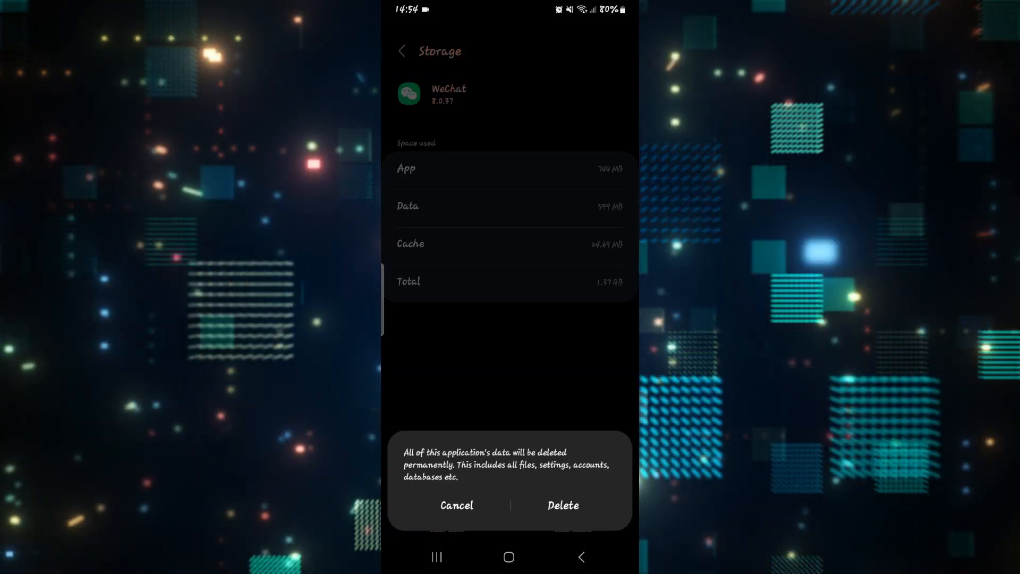
pyautogui.click(563, 506)
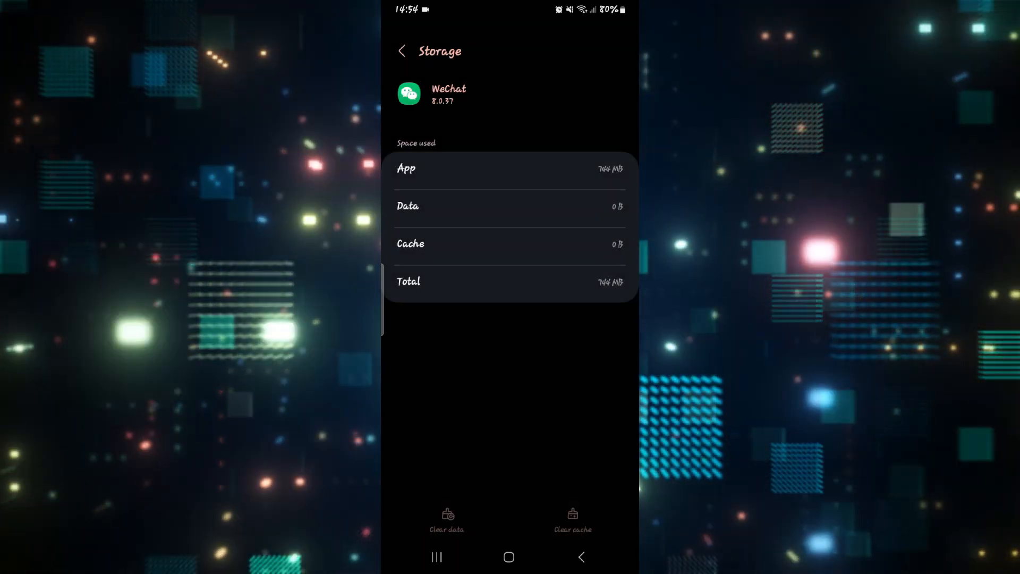